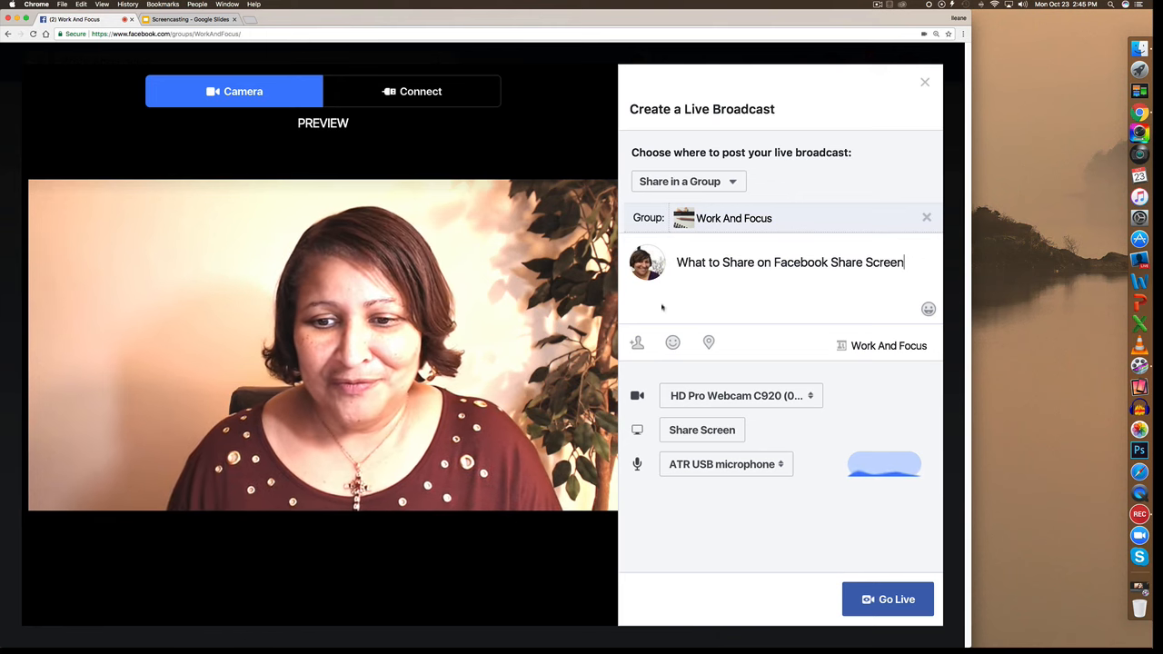
# Open the Share Your Screen dialog from the Work And Focus broadcast panel.
pyautogui.click(701, 430)
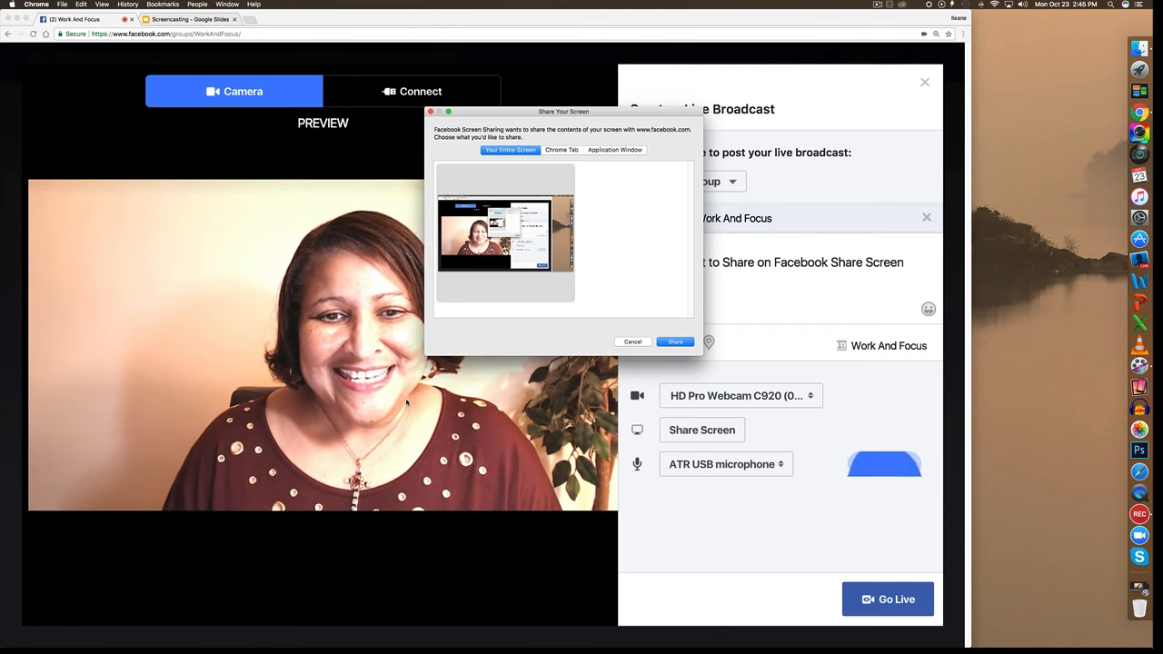
# Share the 'Screencasting - Google Slides' Chrome tab in the broadcast.
pyautogui.click(562, 150)
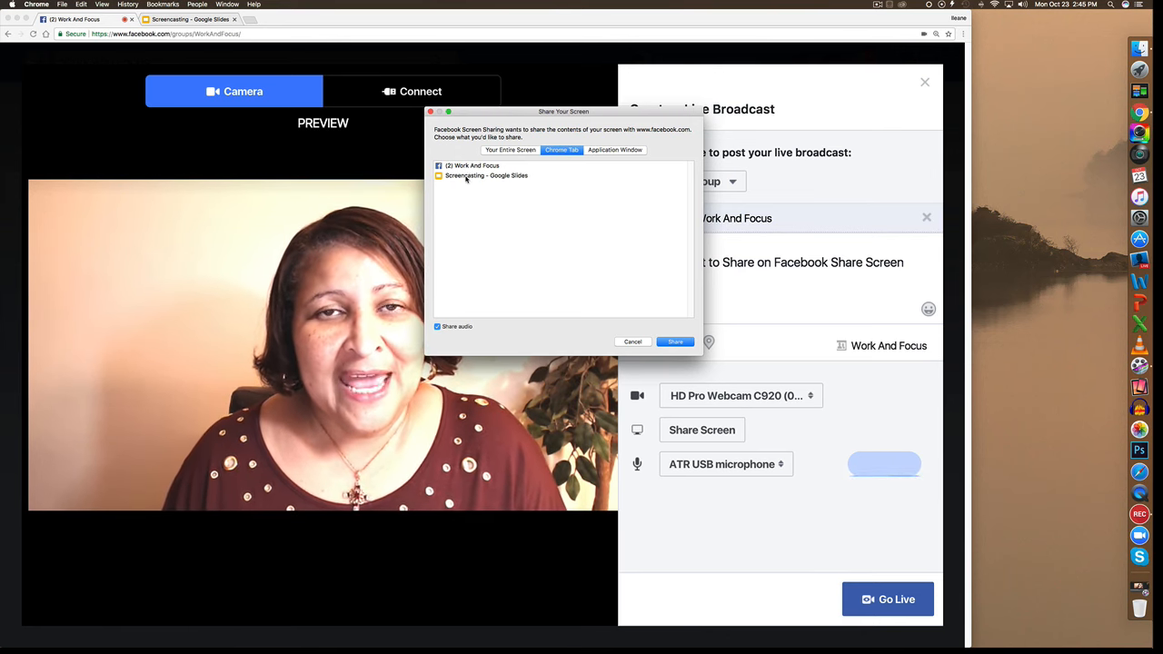
pyautogui.click(486, 175)
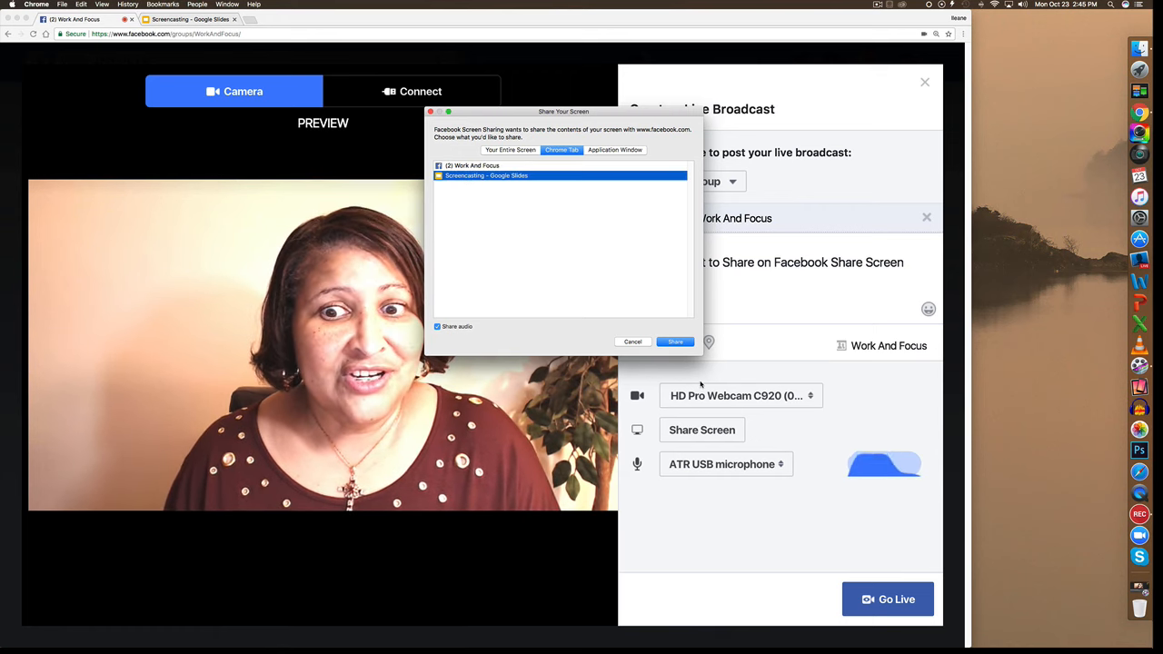
pyautogui.click(675, 342)
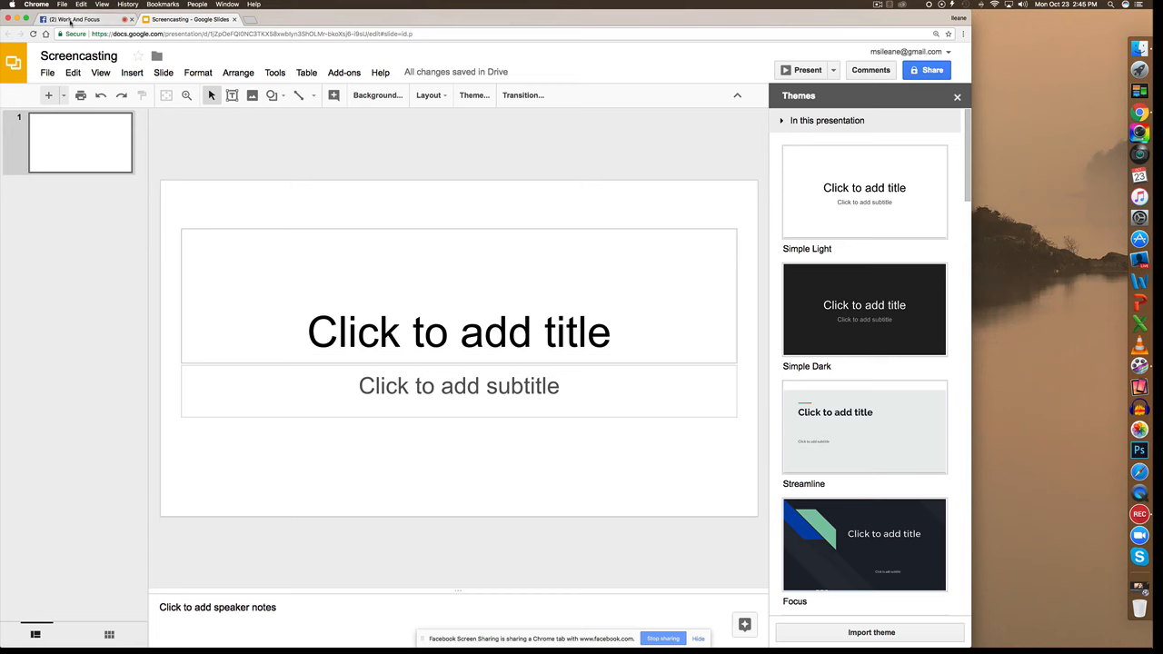
pyautogui.moveTo(77, 19)
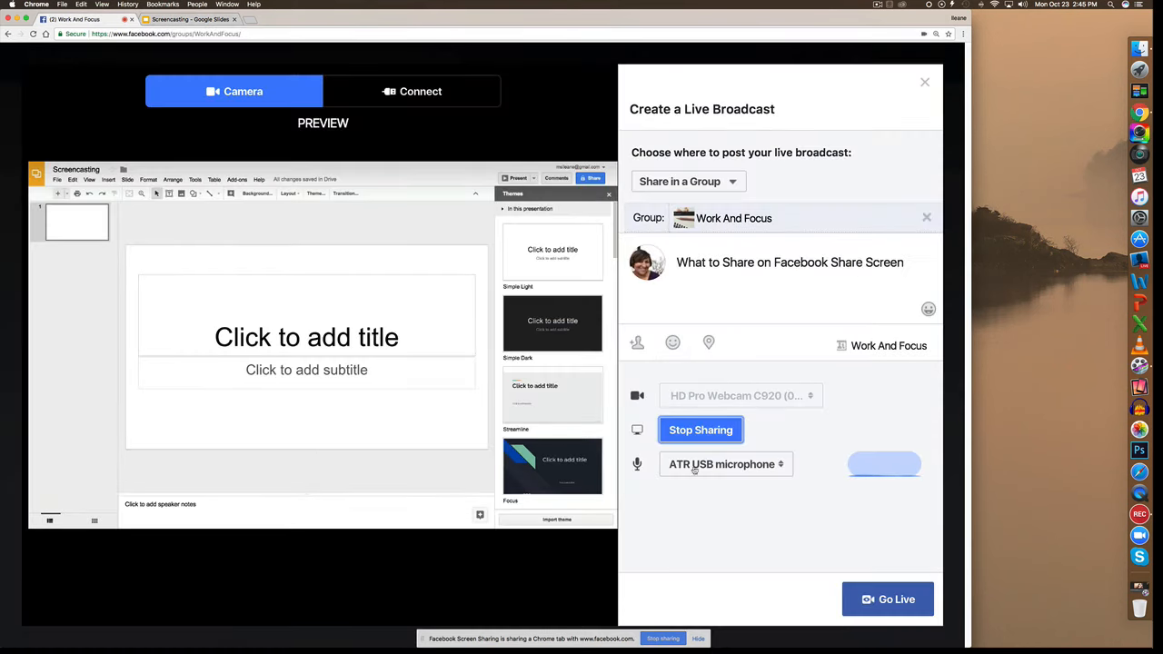
# Stop sharing the Google Slides tab so the webcam preview returns.
pyautogui.click(701, 430)
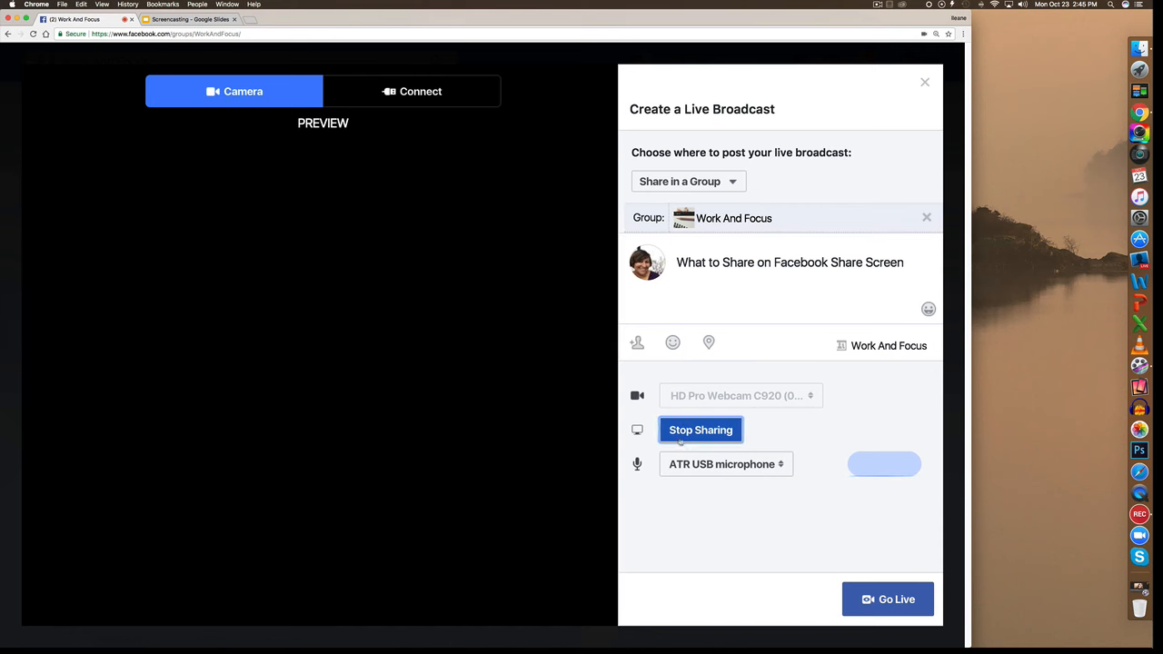
pyautogui.click(701, 430)
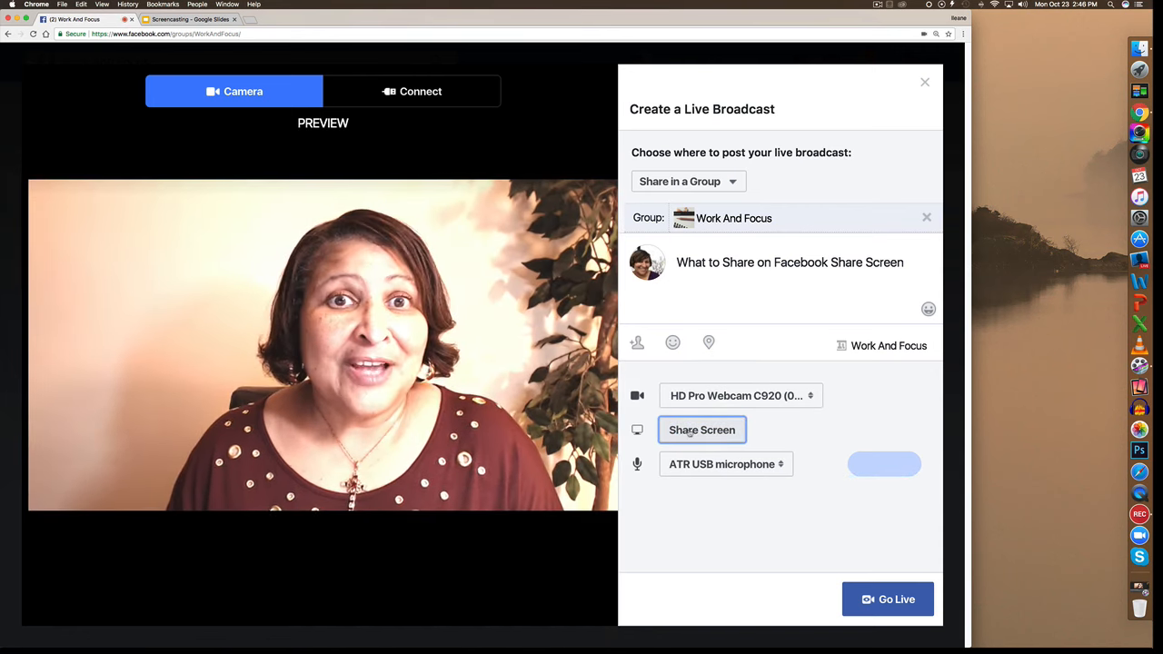
# Reopen the Share Your Screen dialog for the broadcast.
pyautogui.click(702, 430)
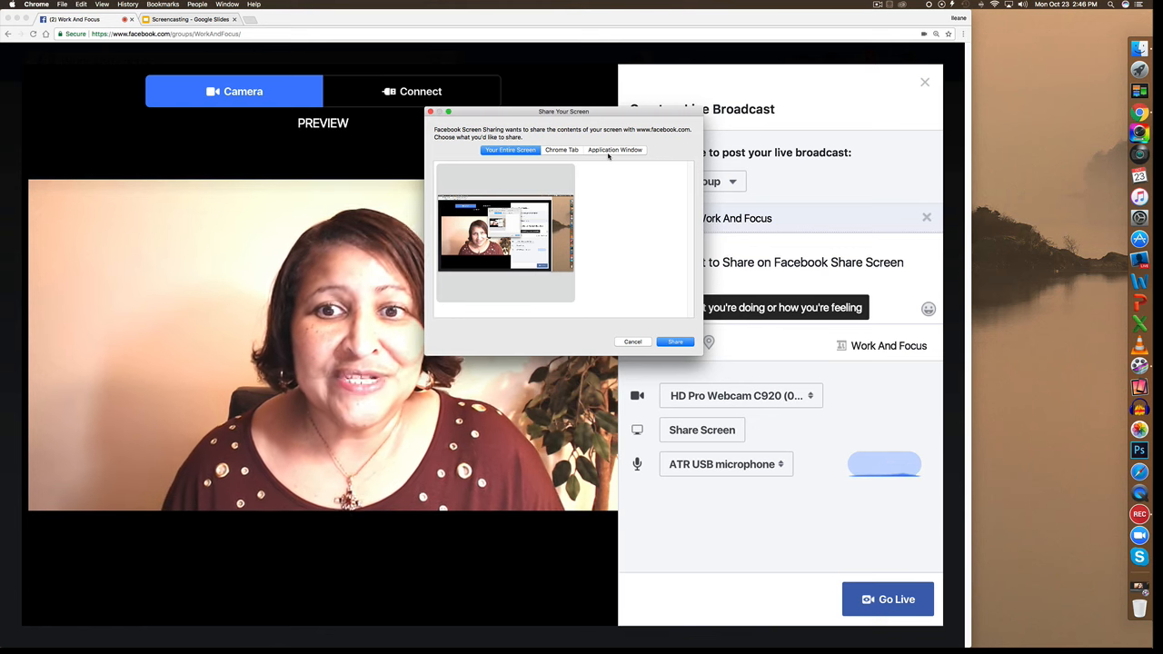
# Share the Spreaker Studio application window in the Facebook broadcast.
pyautogui.click(614, 150)
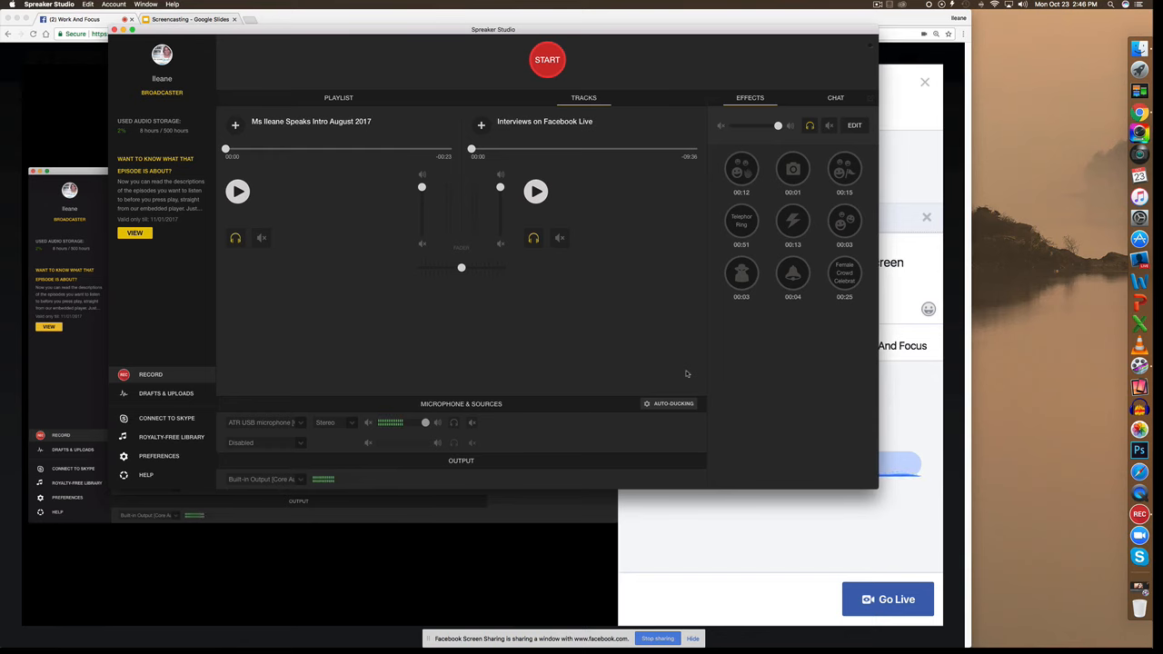
pyautogui.moveTo(347, 345)
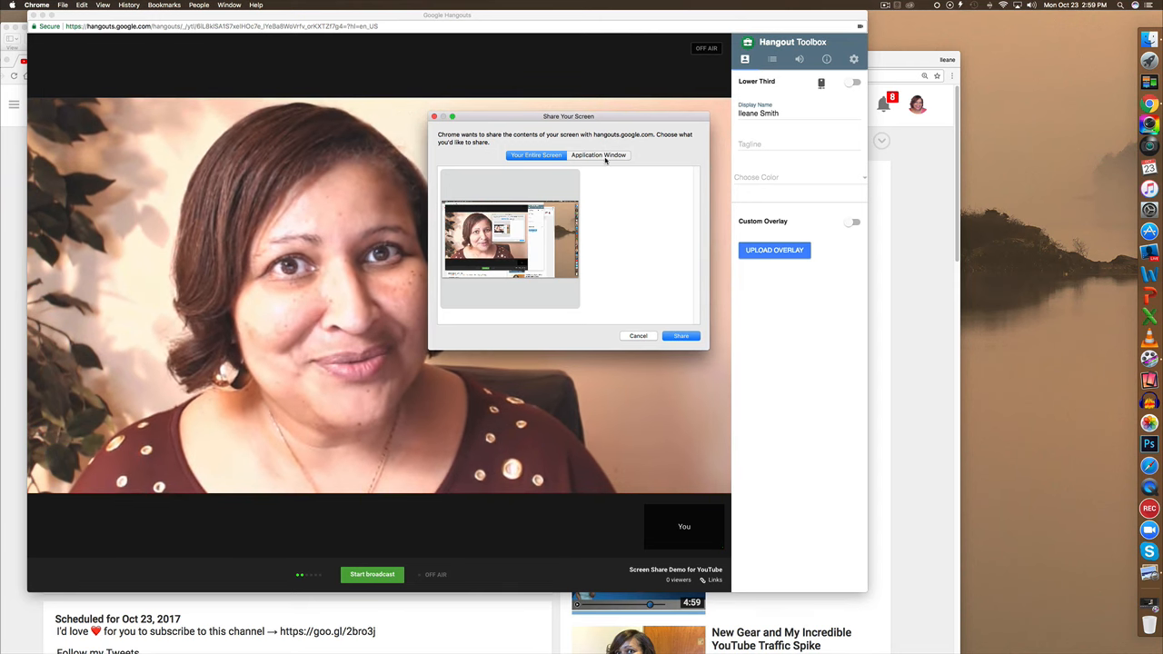
# Share the Screen Share Demo for YouTube browser window in Hangouts.
pyautogui.click(598, 154)
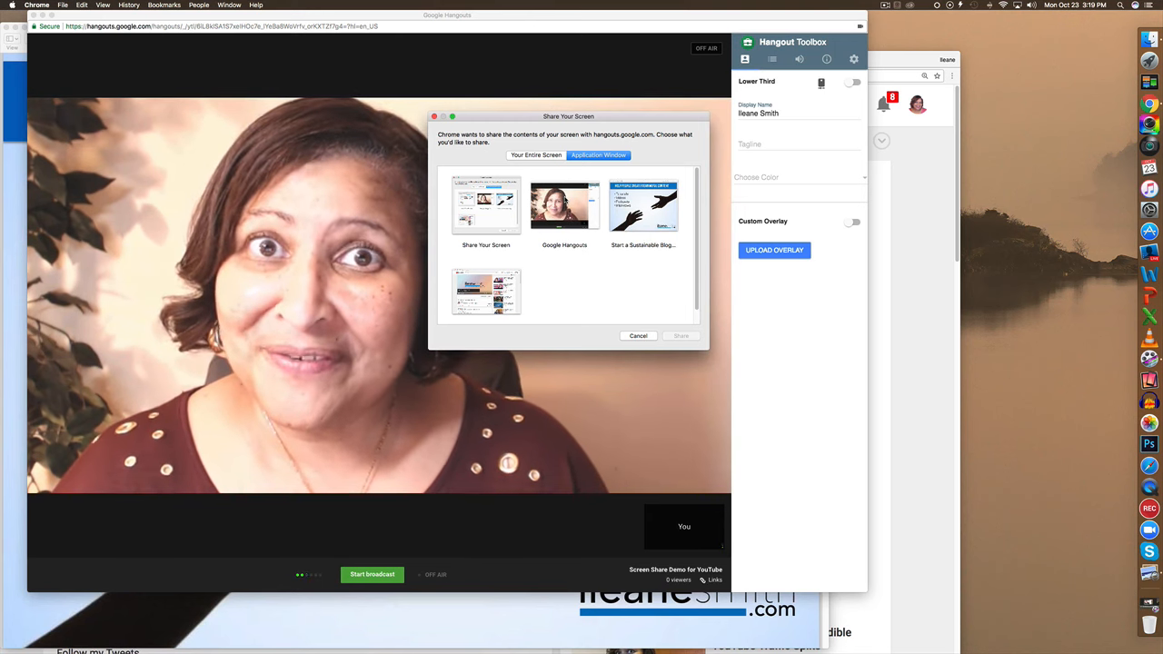
pyautogui.click(681, 335)
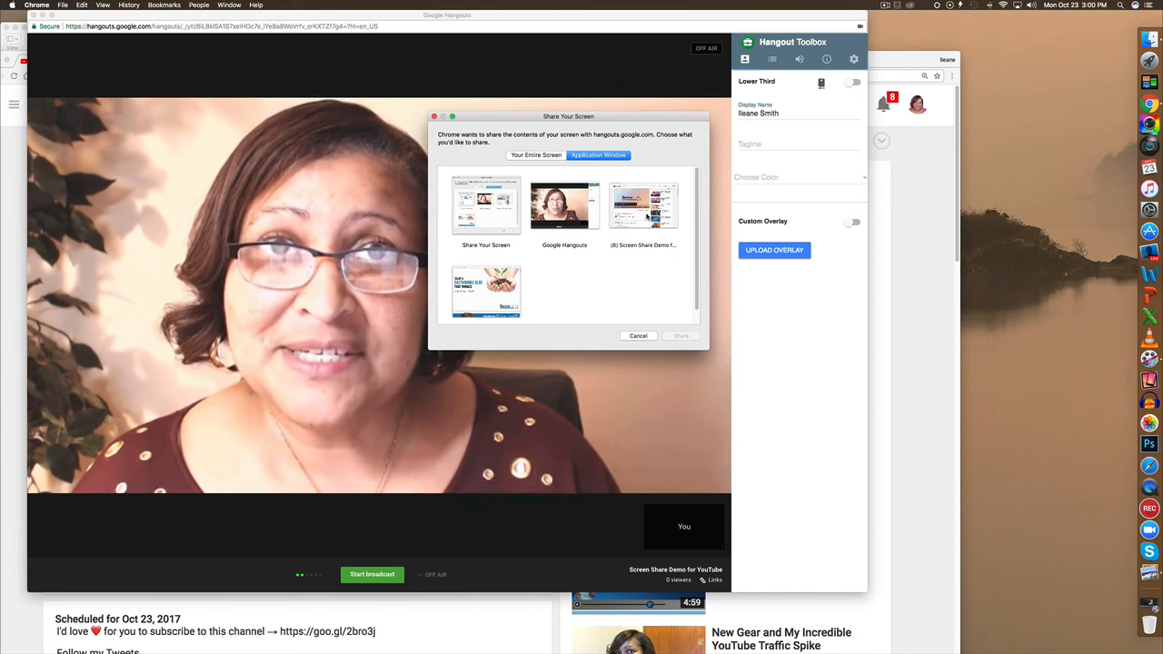
pyautogui.click(681, 335)
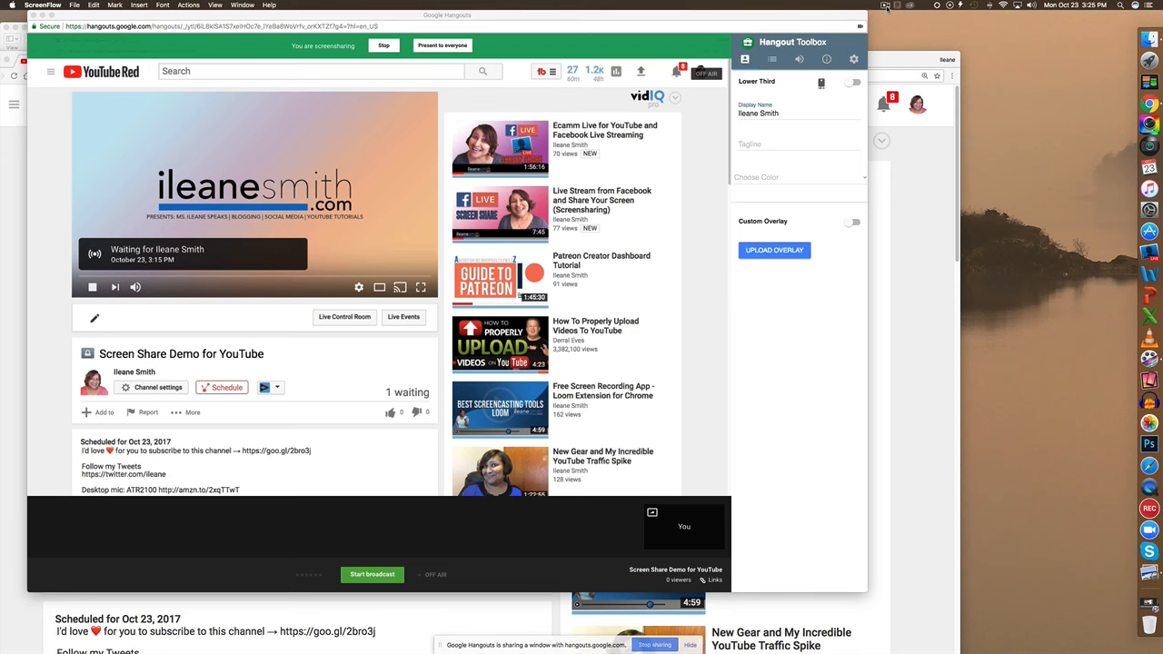
# Share the Start a Sustainable Blog PDF, scroll its slides, then stop screensharing.
pyautogui.click(885, 6)
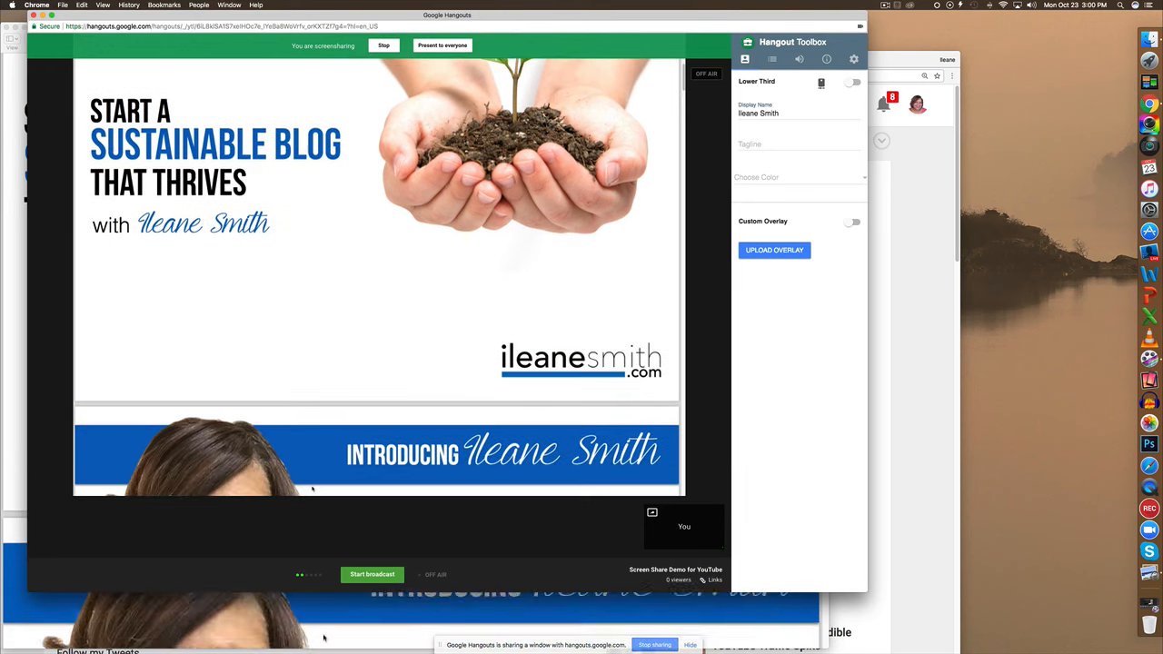
pyautogui.scroll(-3)
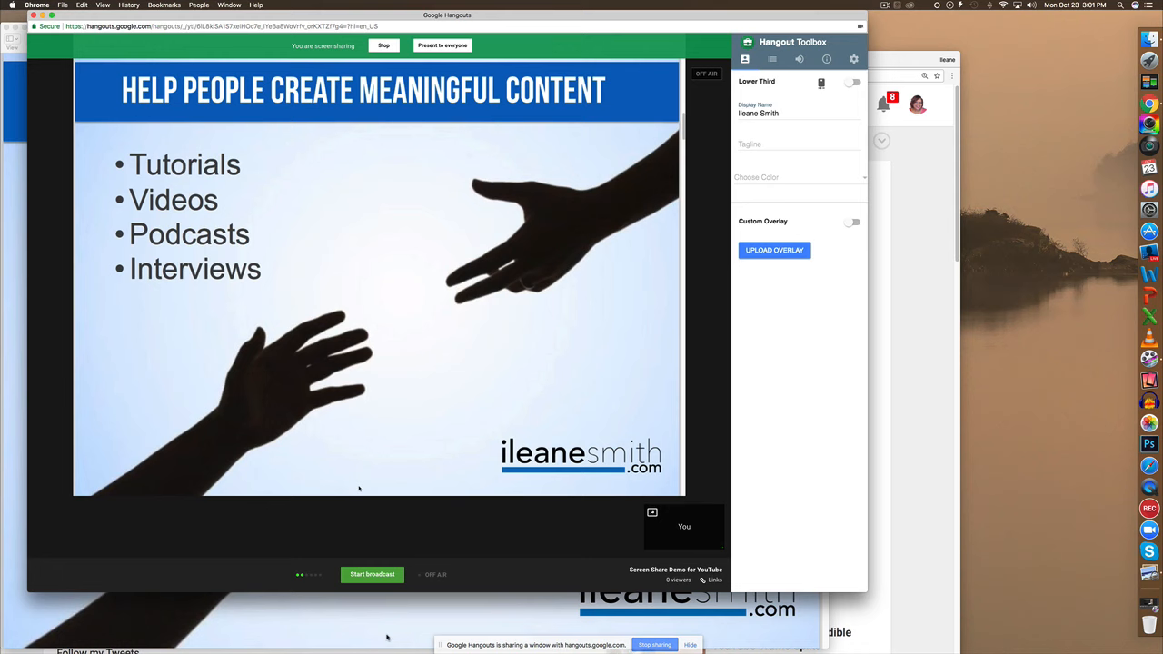
pyautogui.moveTo(516, 513)
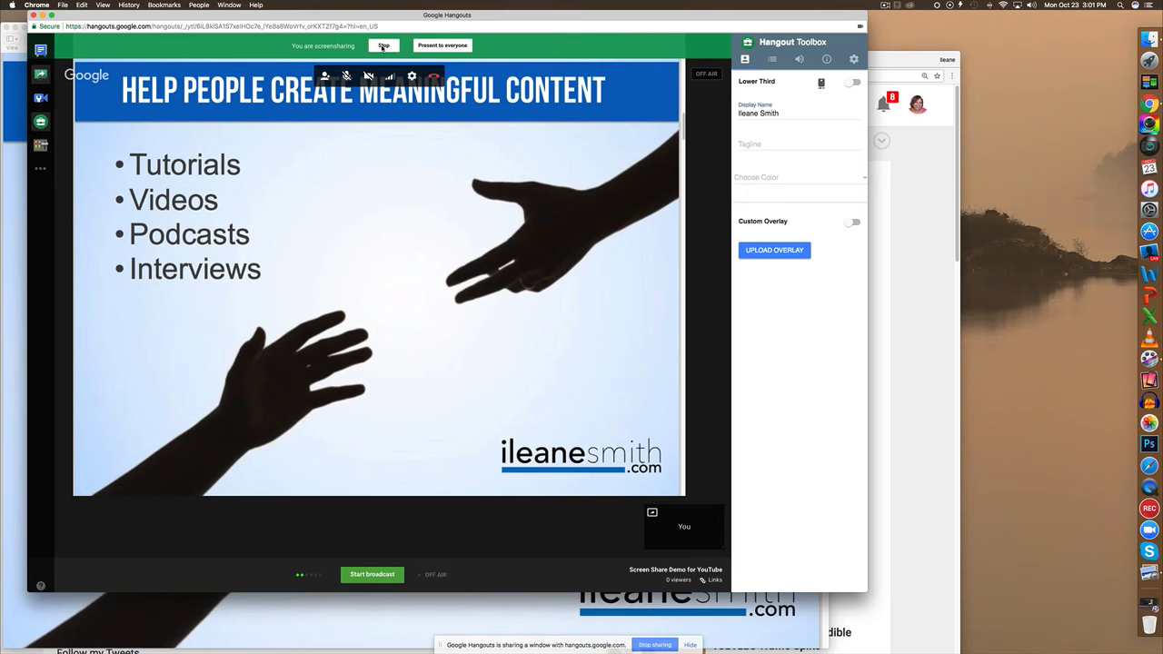
pyautogui.click(382, 46)
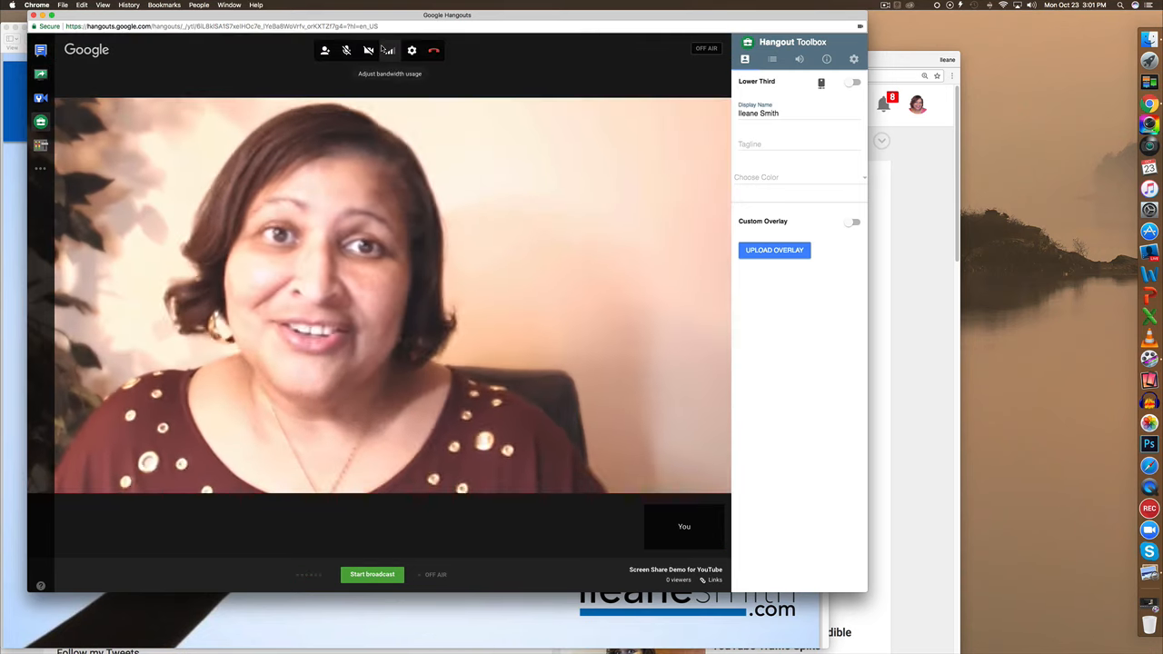